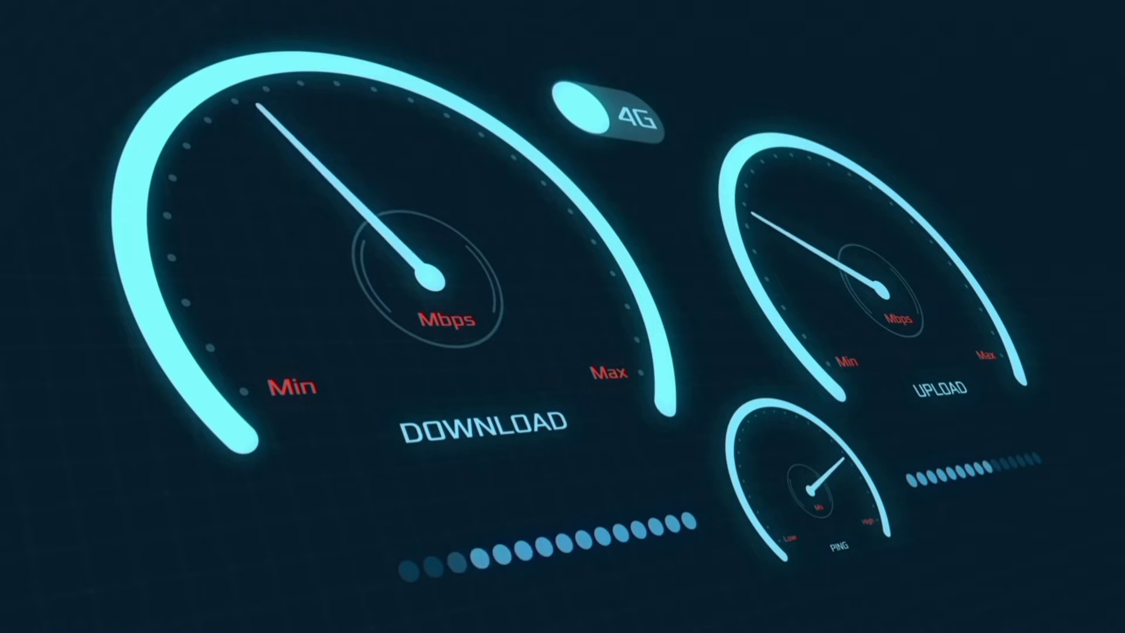
# Create a new APN from the Jio SIM's access point names list.
pyautogui.click(609, 114)
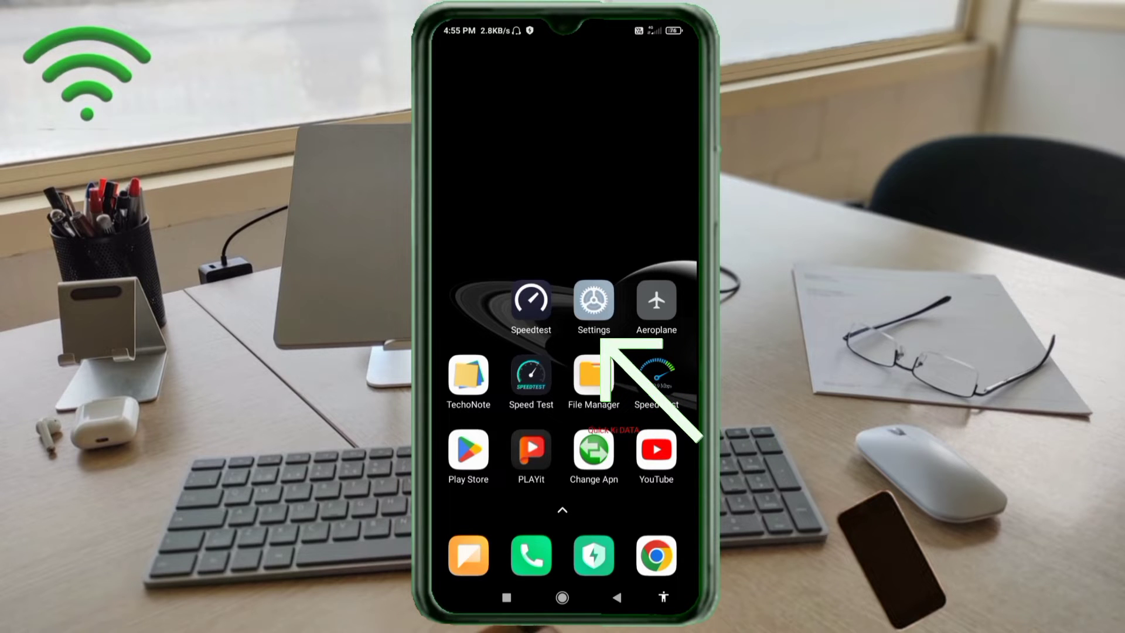
pyautogui.click(593, 300)
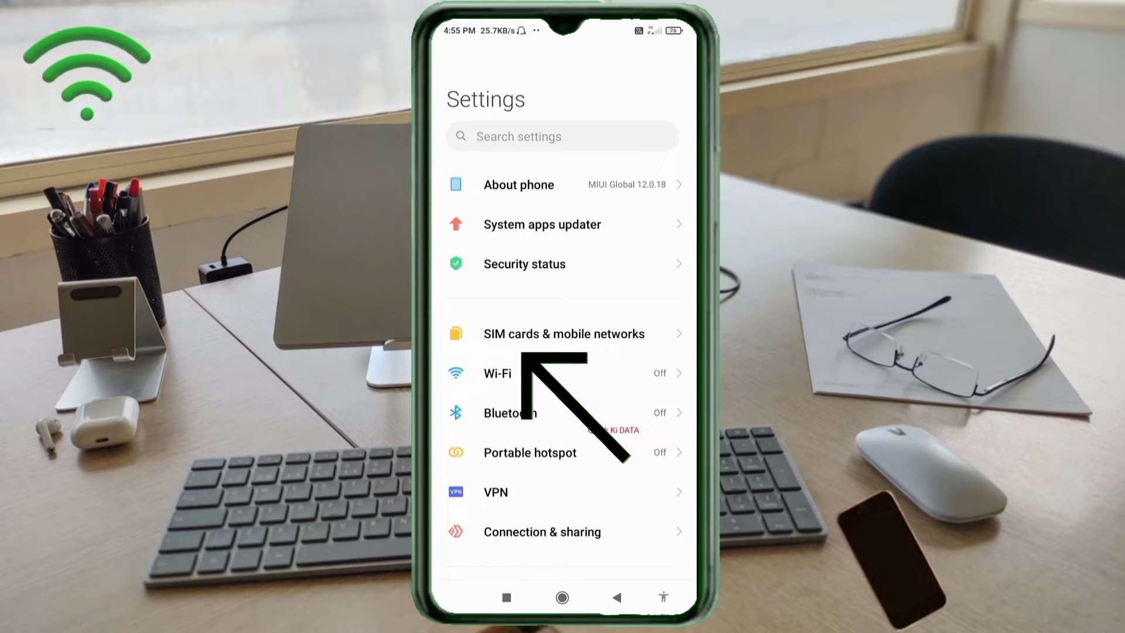
pyautogui.click(563, 332)
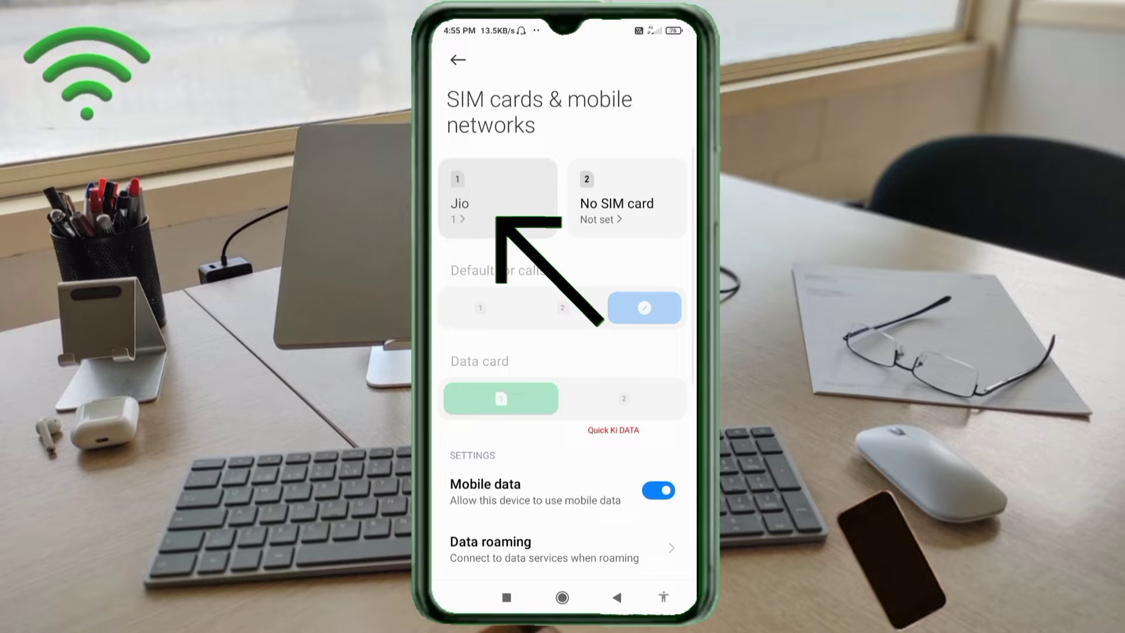
pyautogui.click(499, 204)
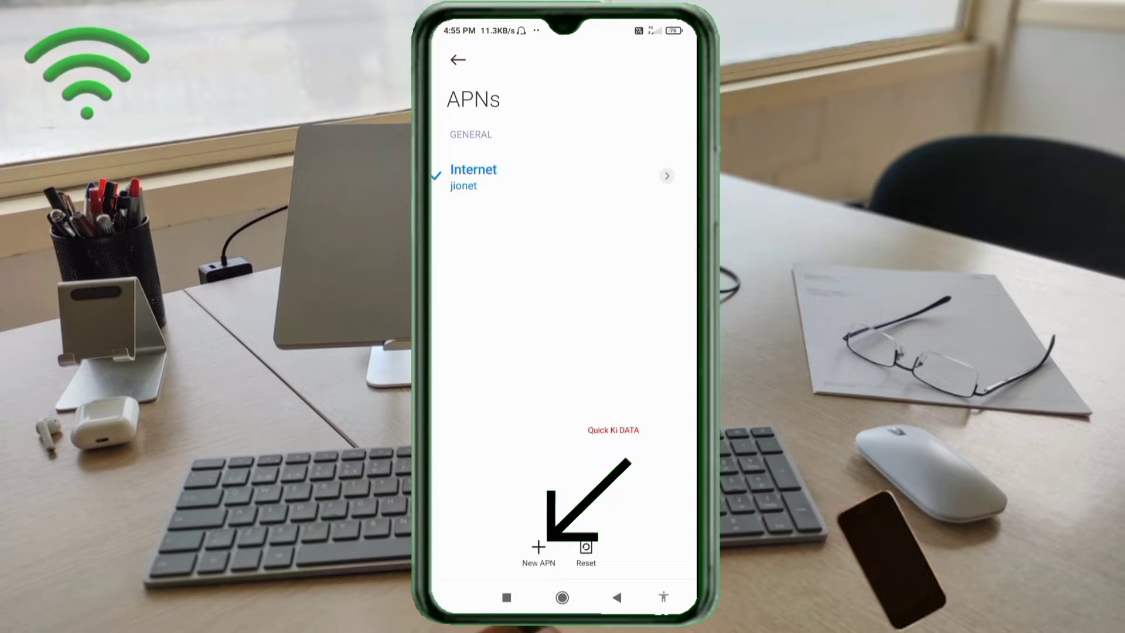
pyautogui.click(537, 552)
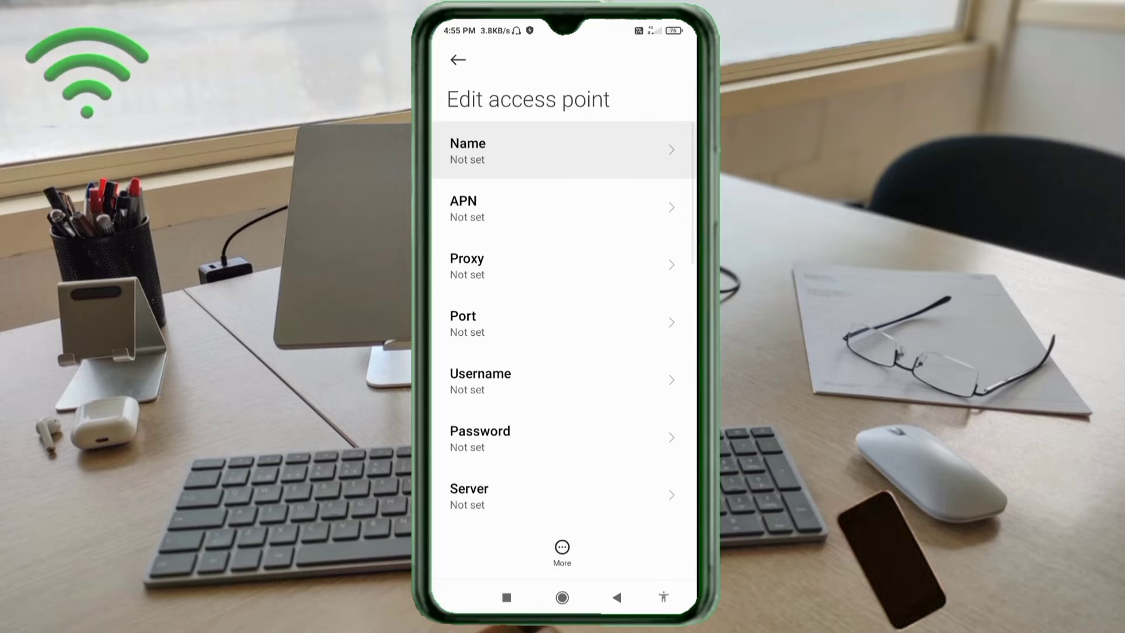
# Enter 'Banglalink Smart 4G' in the access point's Name field.
pyautogui.click(562, 150)
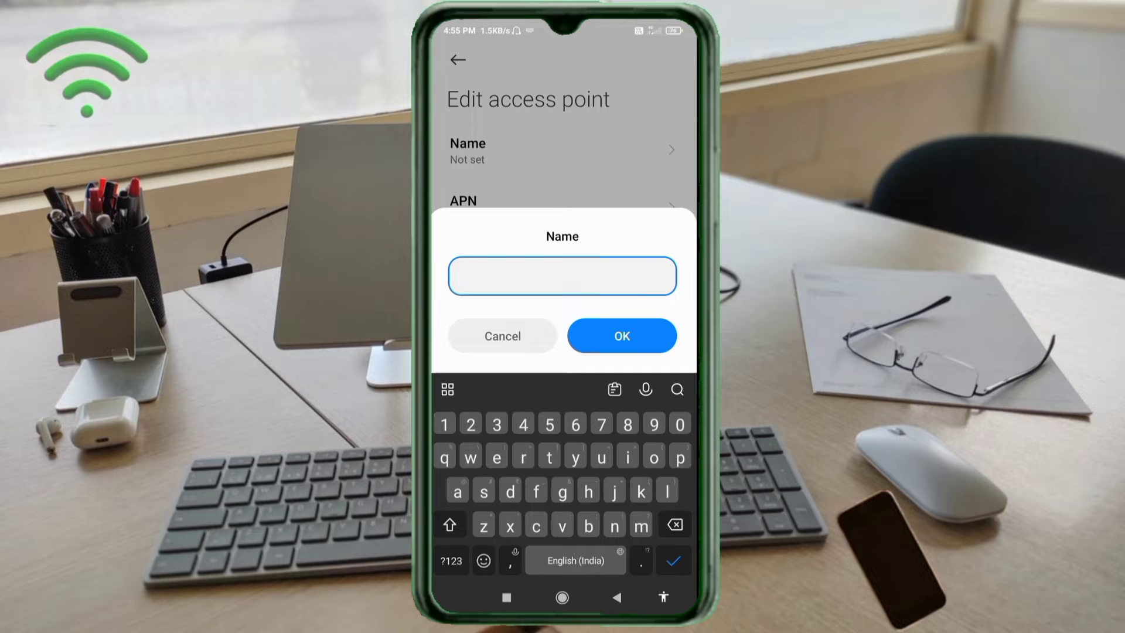
pyautogui.write('Ba')
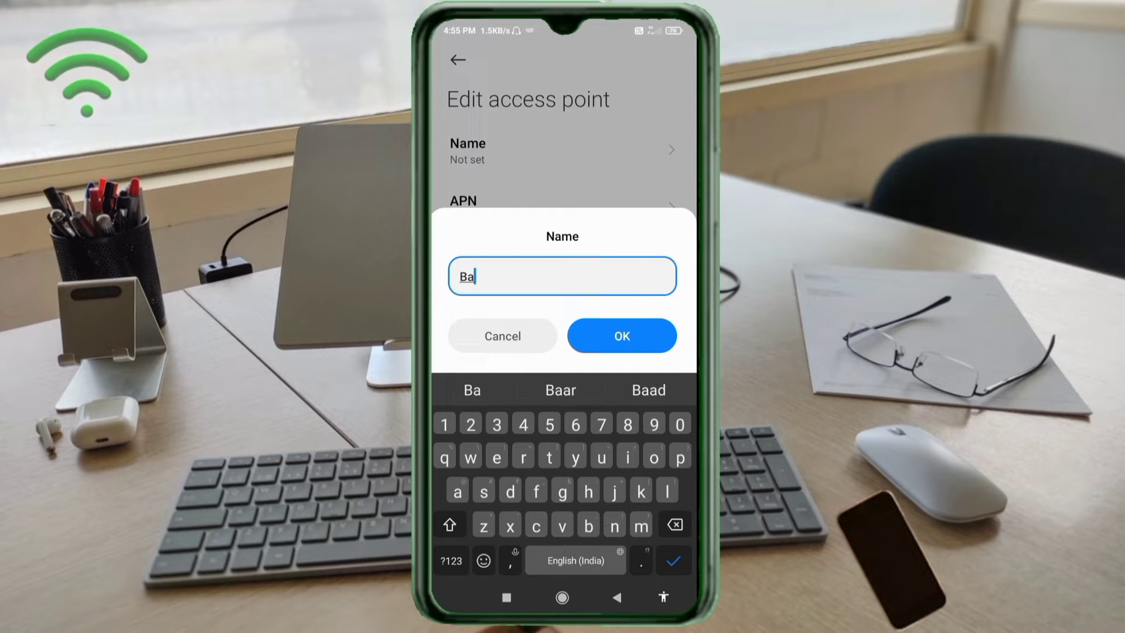
pyautogui.write('nglalink')
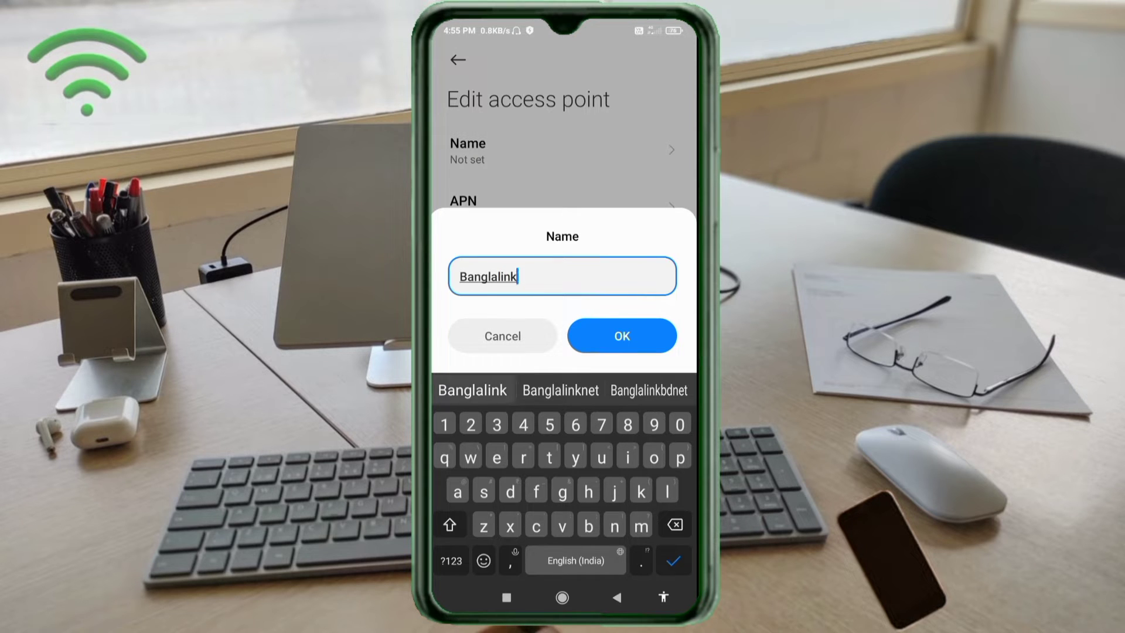
pyautogui.write('S')
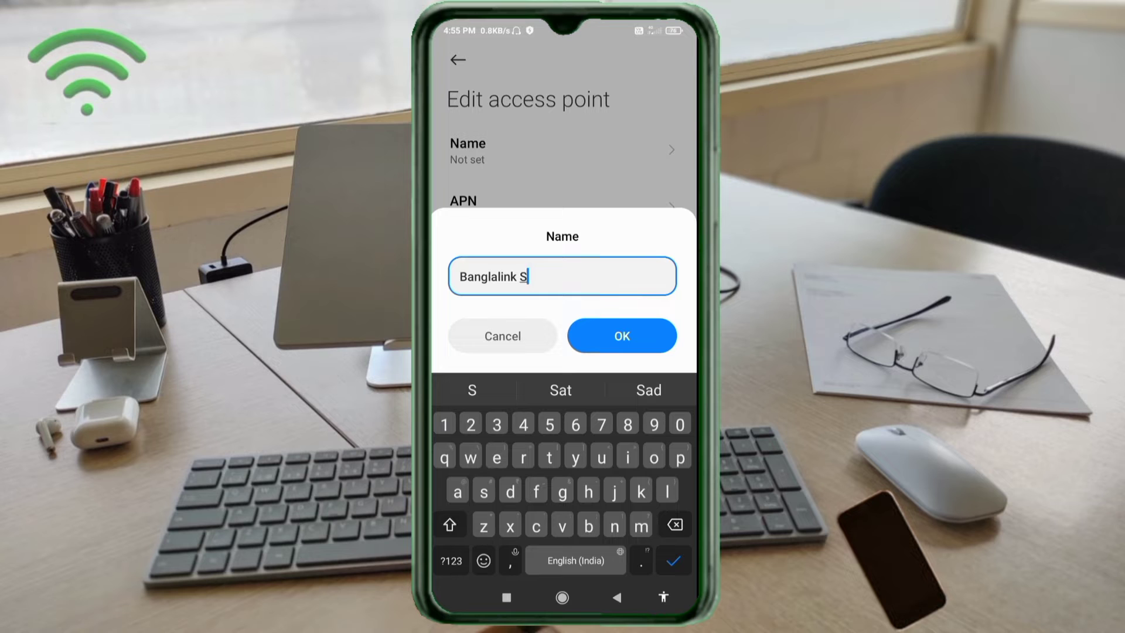
pyautogui.write('mart')
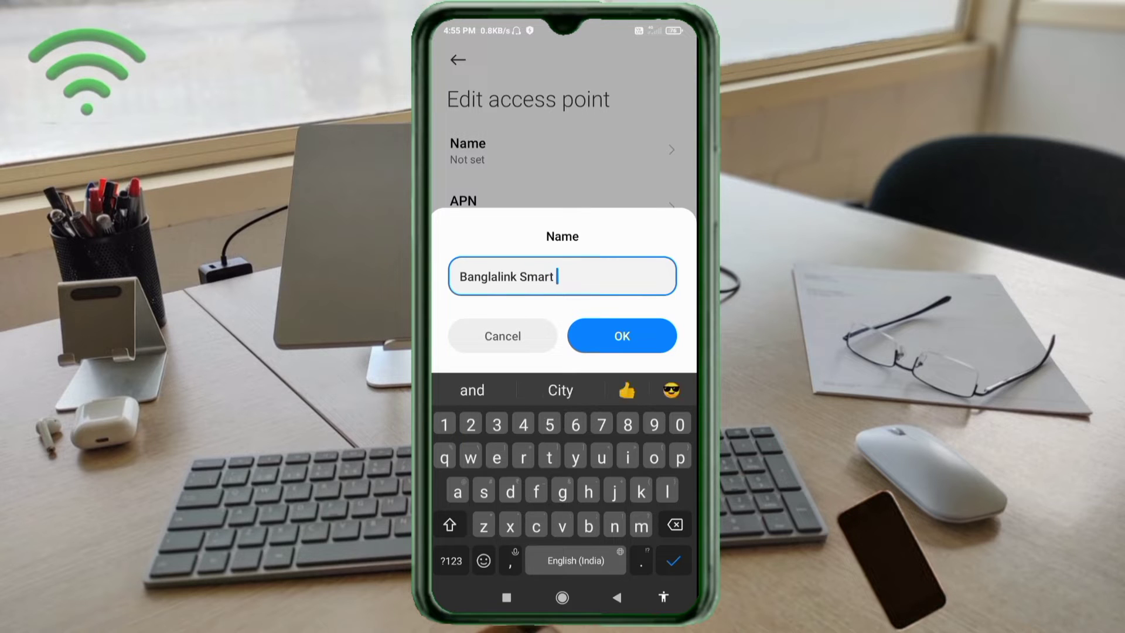
pyautogui.write('4G')
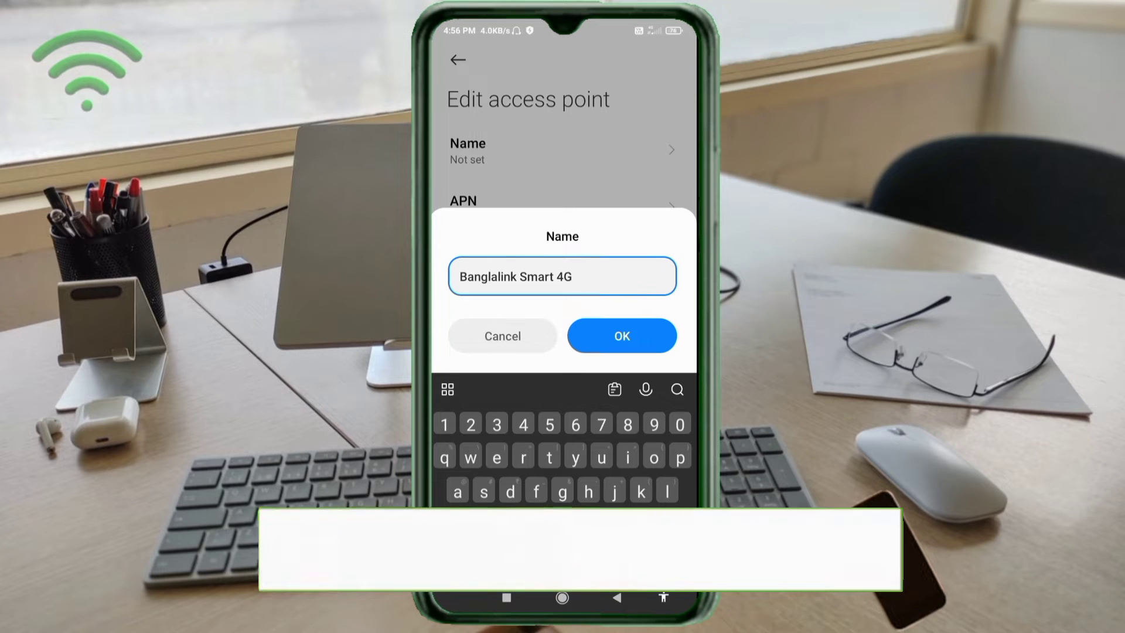
pyautogui.click(621, 335)
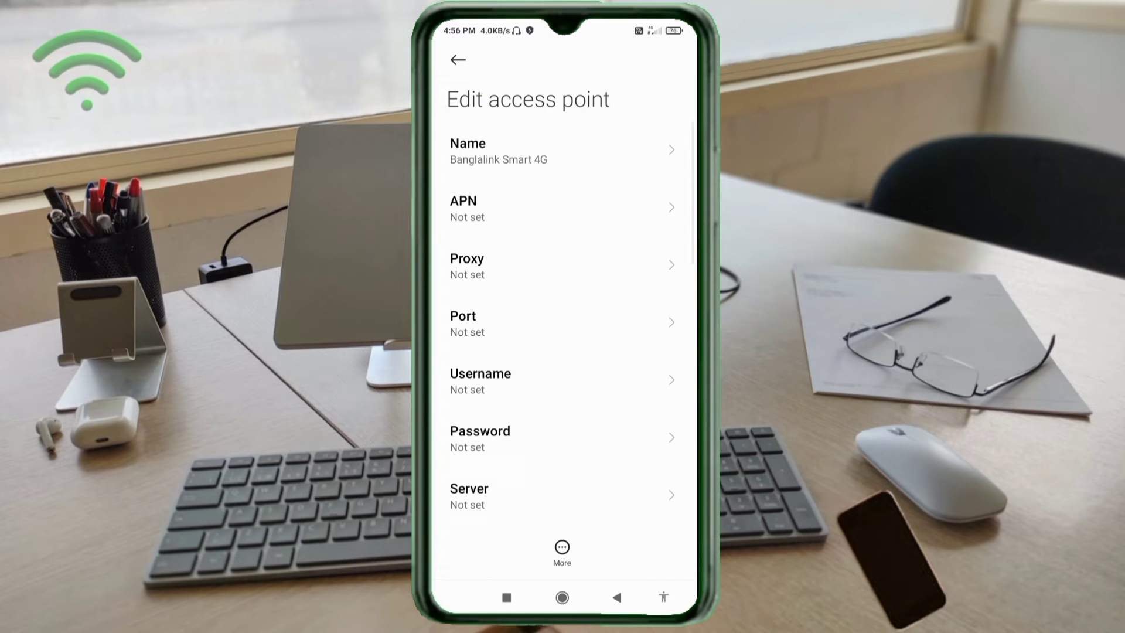
# Enter APN 'blnet' and username 'Banglalink Digital' for the access point.
pyautogui.click(562, 208)
pyautogui.write('b')
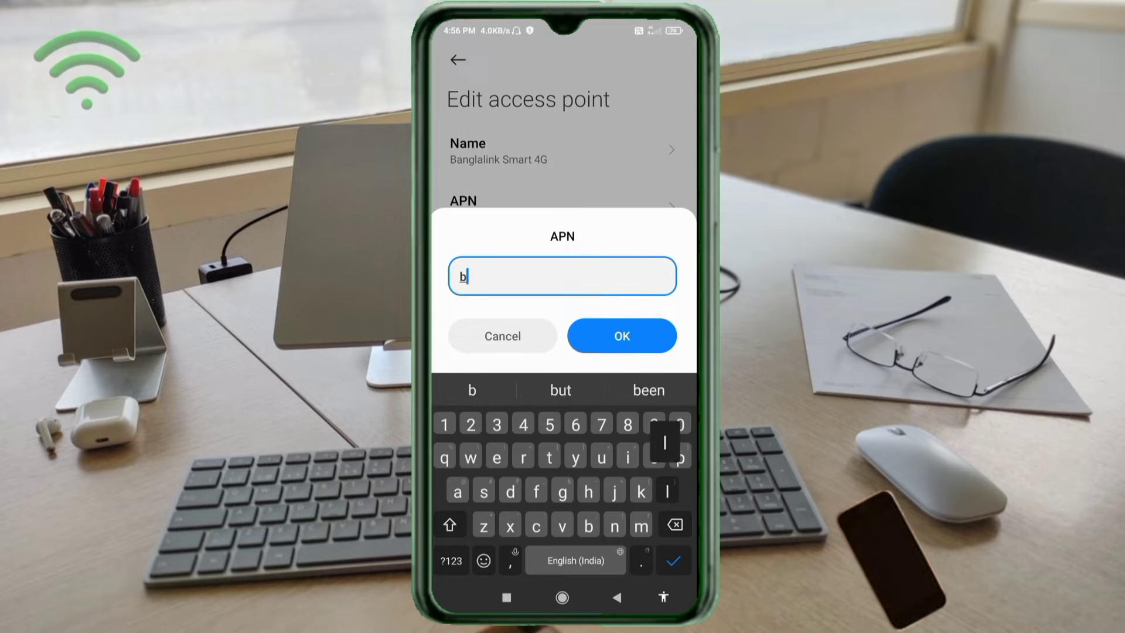
pyautogui.write('lnet')
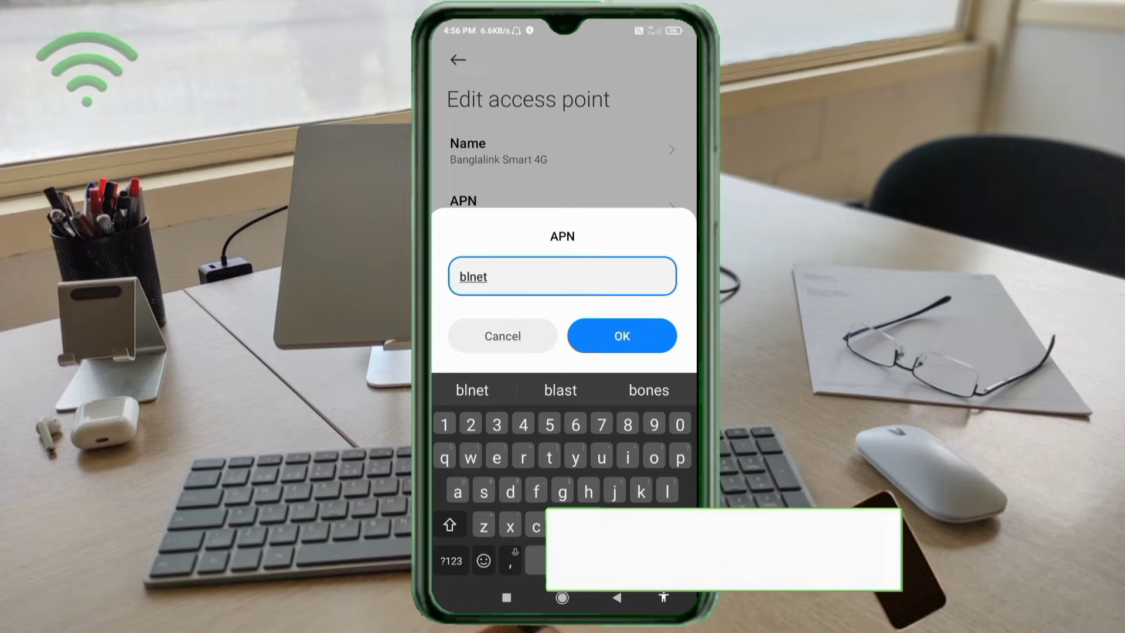
pyautogui.click(621, 336)
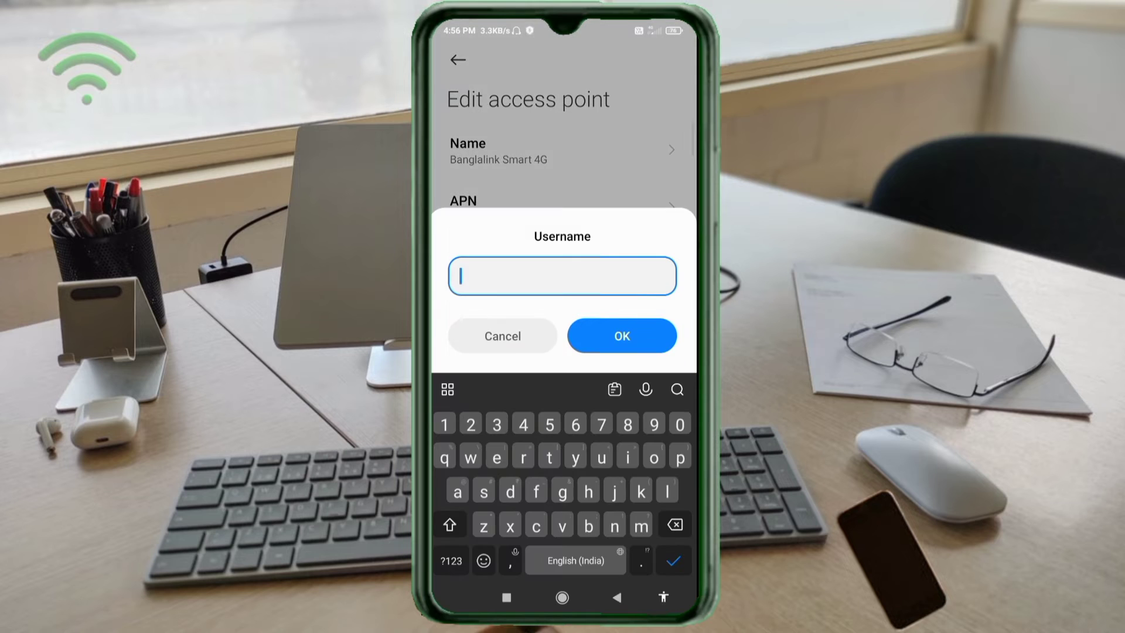
pyautogui.write('Bangl')
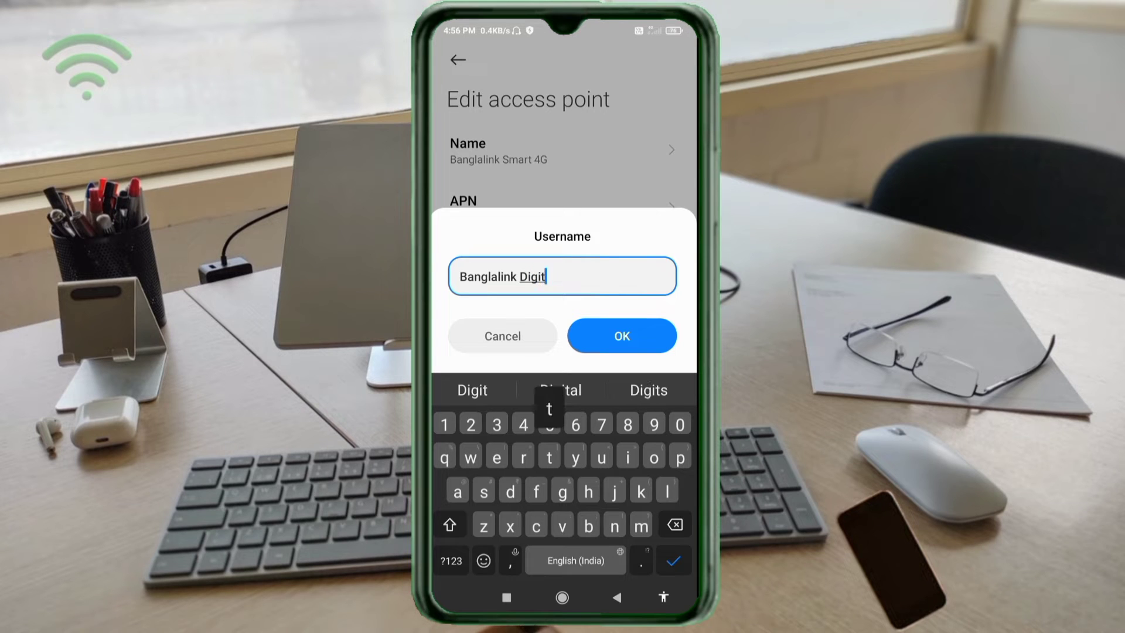
pyautogui.write('al')
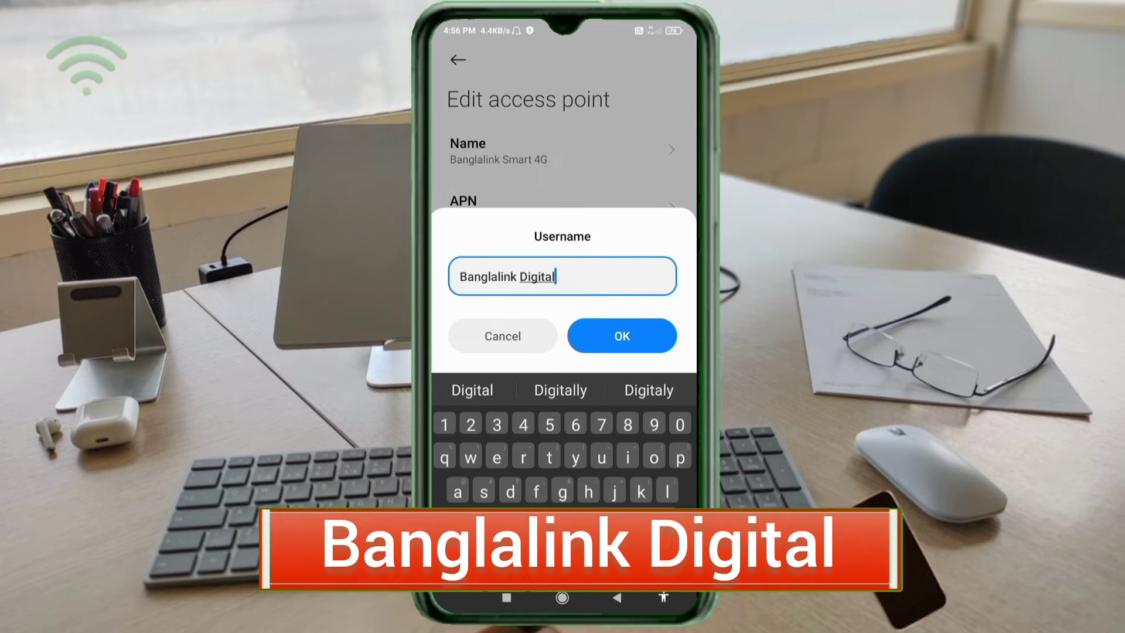
pyautogui.click(621, 336)
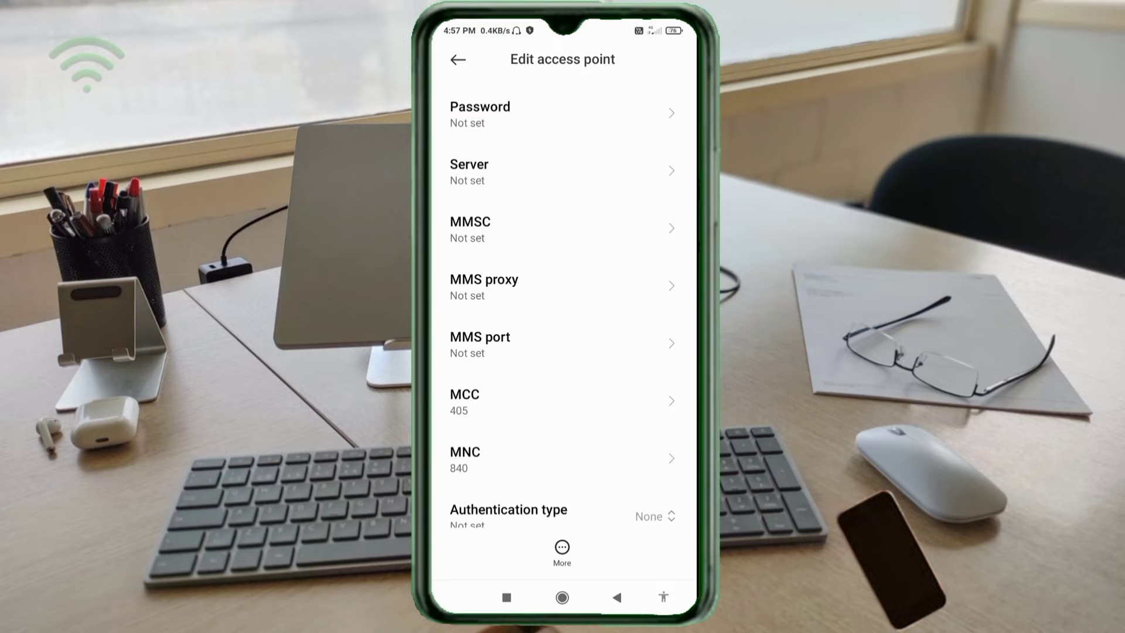
pyautogui.click(562, 171)
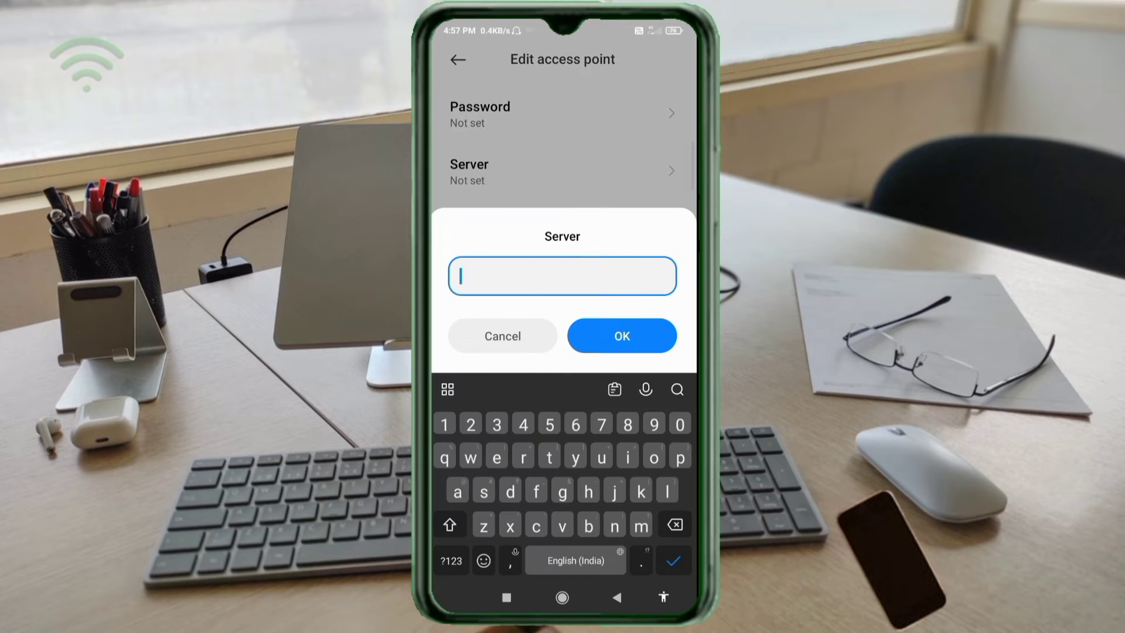
pyautogui.write('www.')
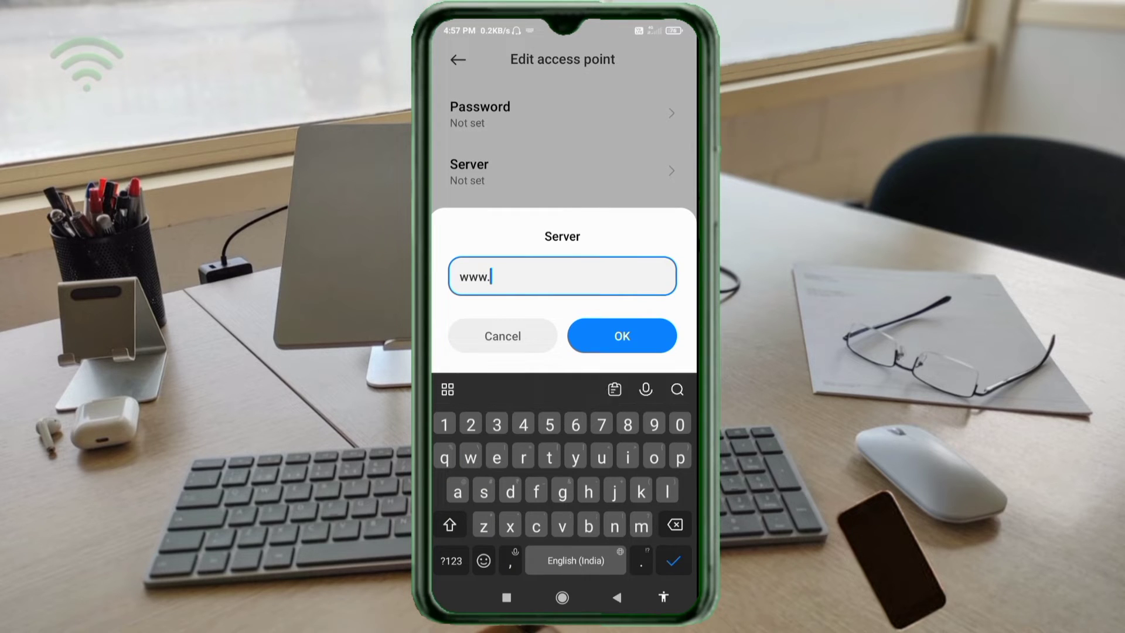
pyautogui.write('bangl')
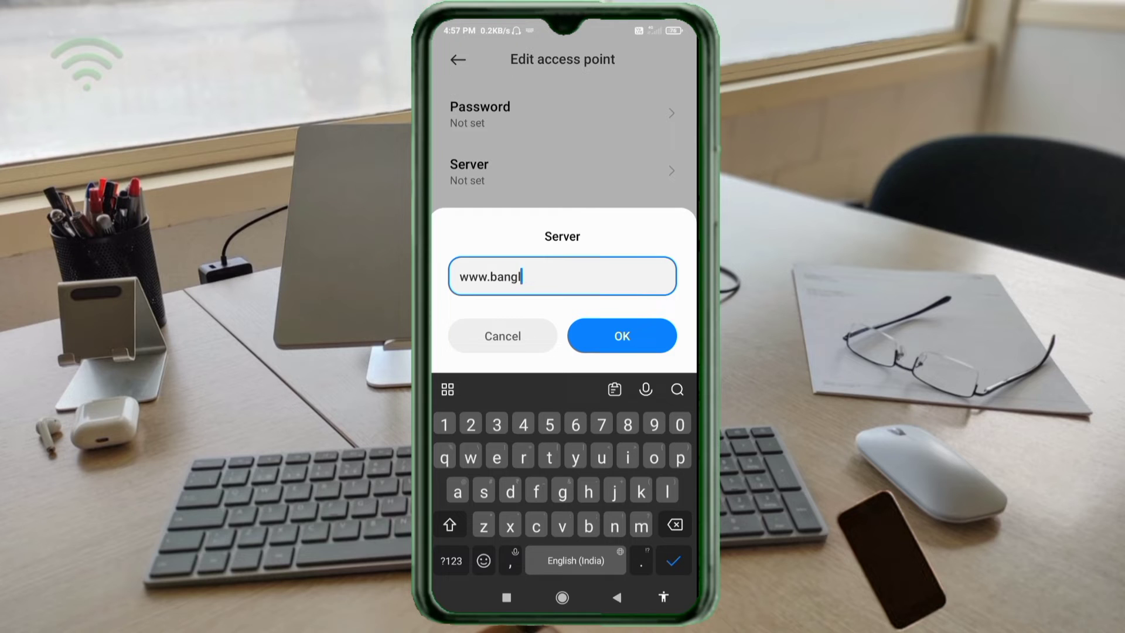
pyautogui.write('alin')
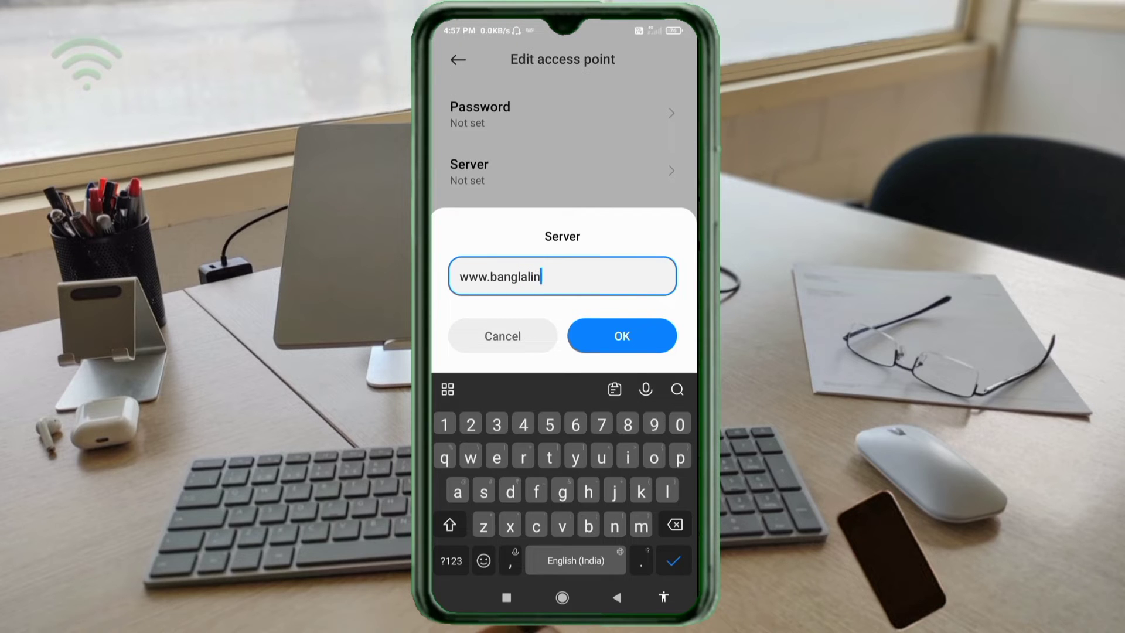
pyautogui.write('k.n')
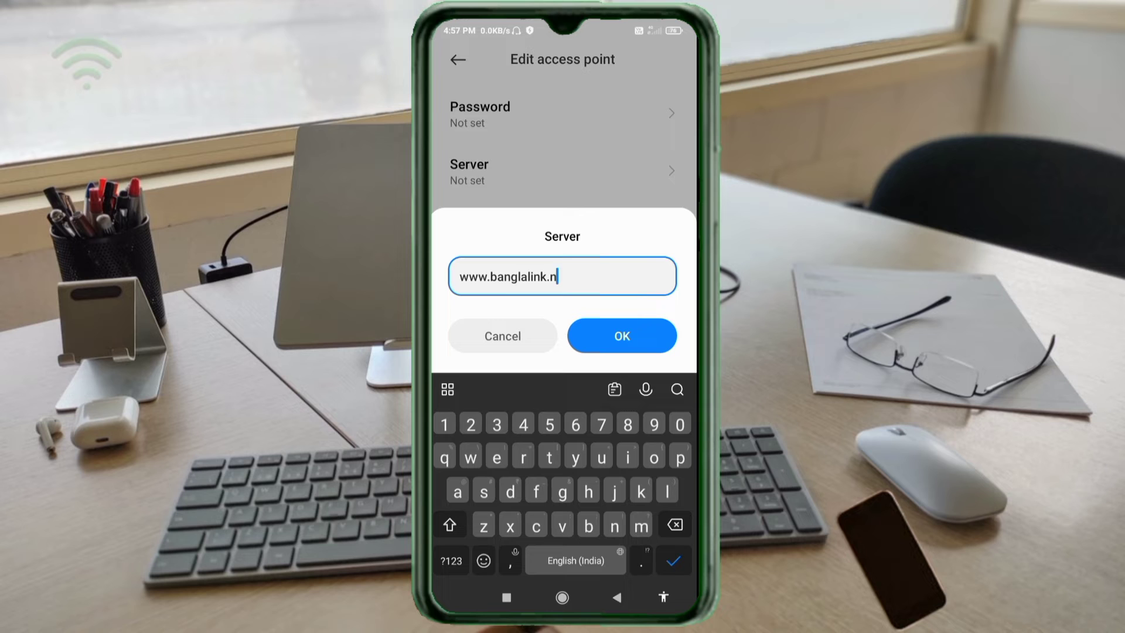
pyautogui.write('et')
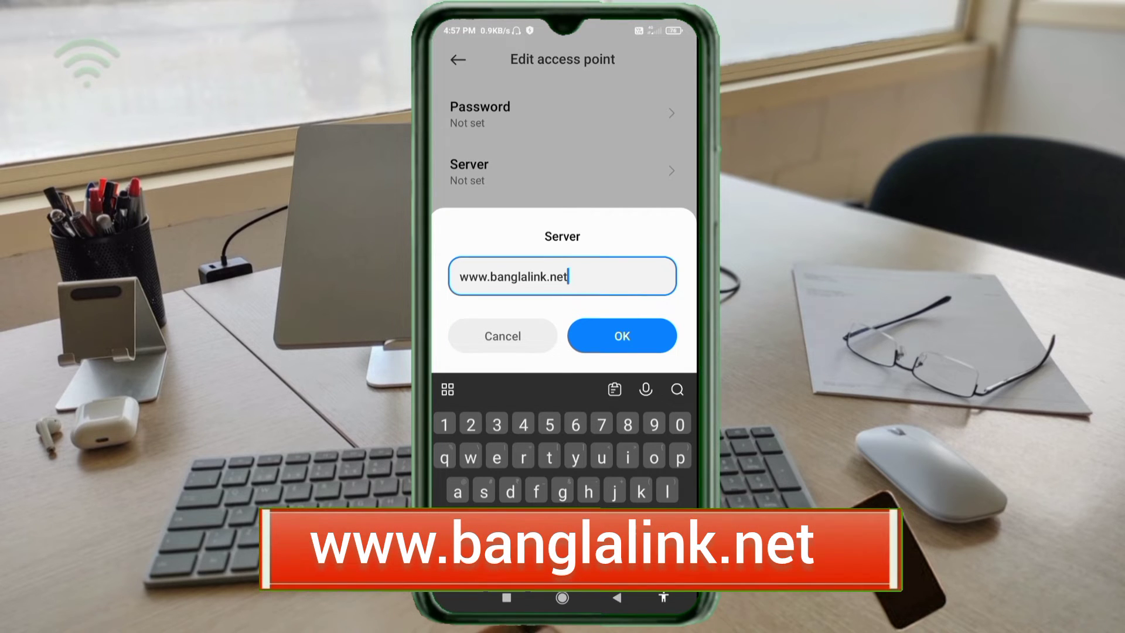
pyautogui.click(621, 336)
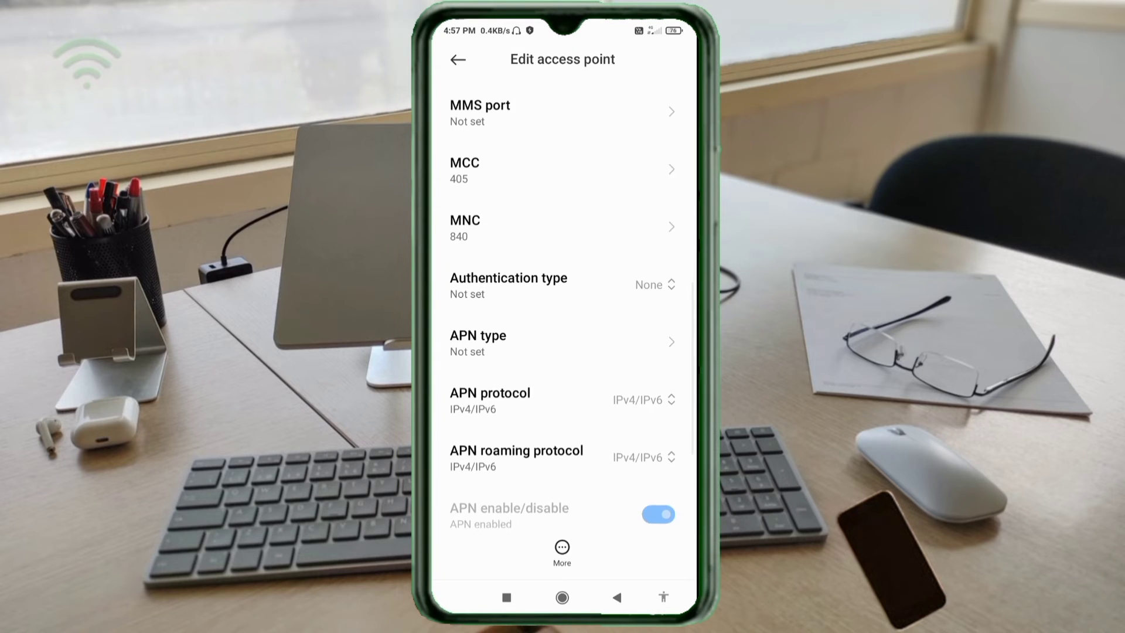
# Choose PAP or CHAP authentication and set APN type to 'default'.
pyautogui.scroll(3)
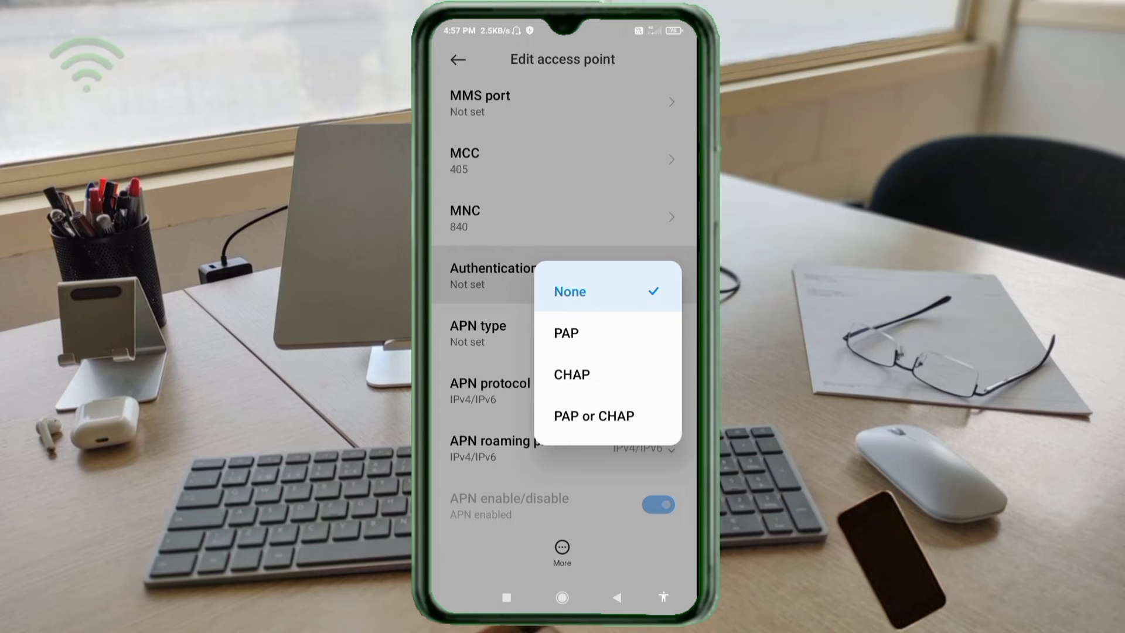
pyautogui.click(594, 415)
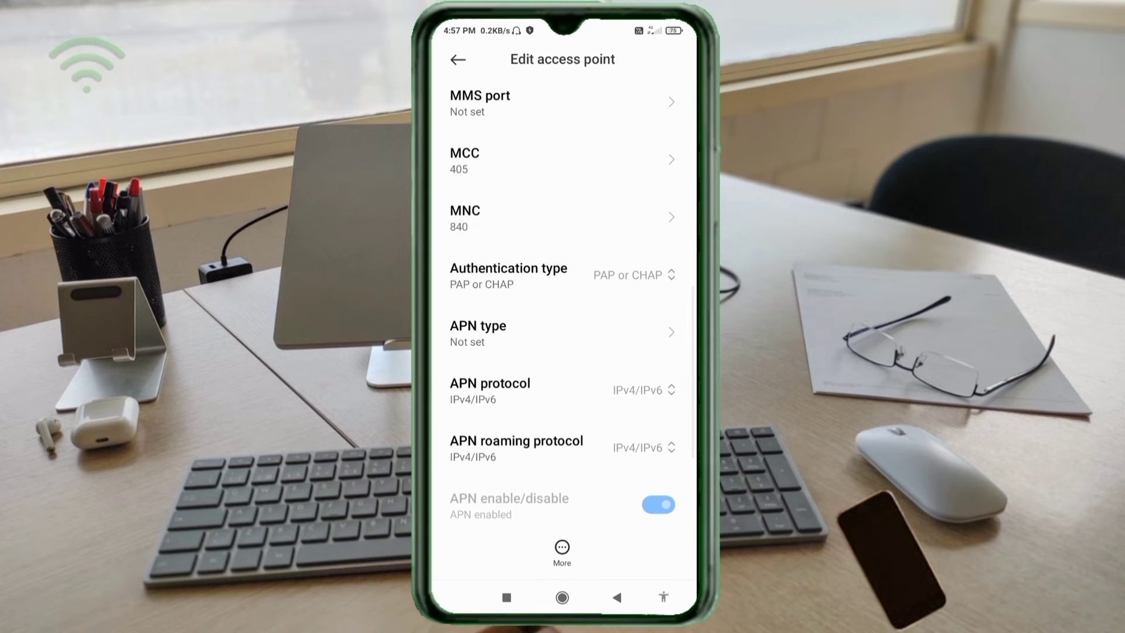
pyautogui.click(562, 332)
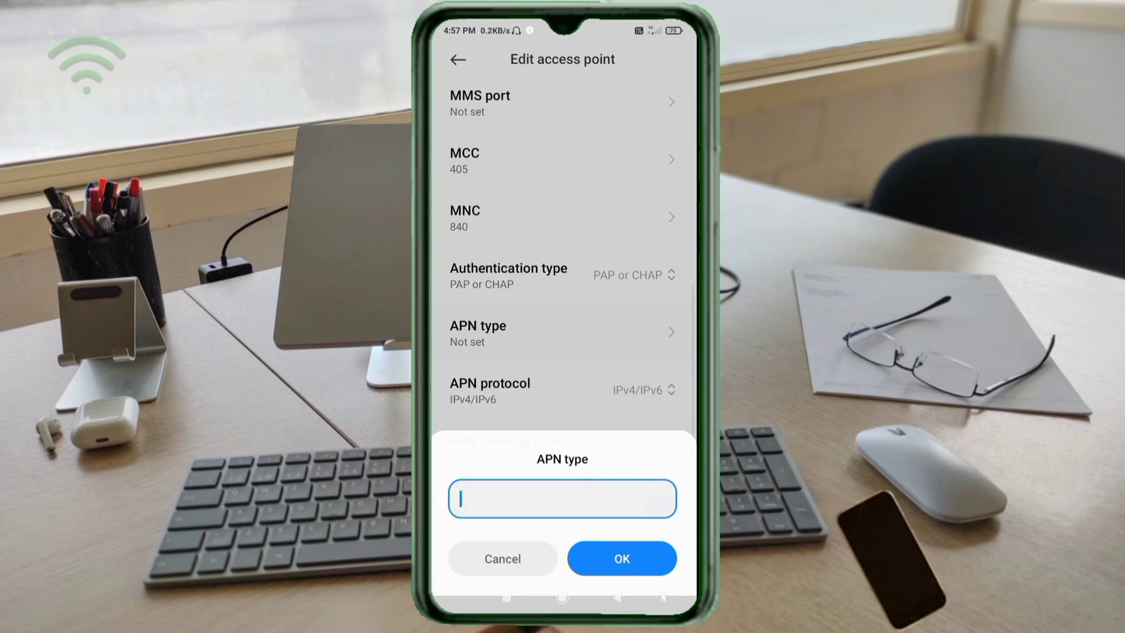
pyautogui.write('def')
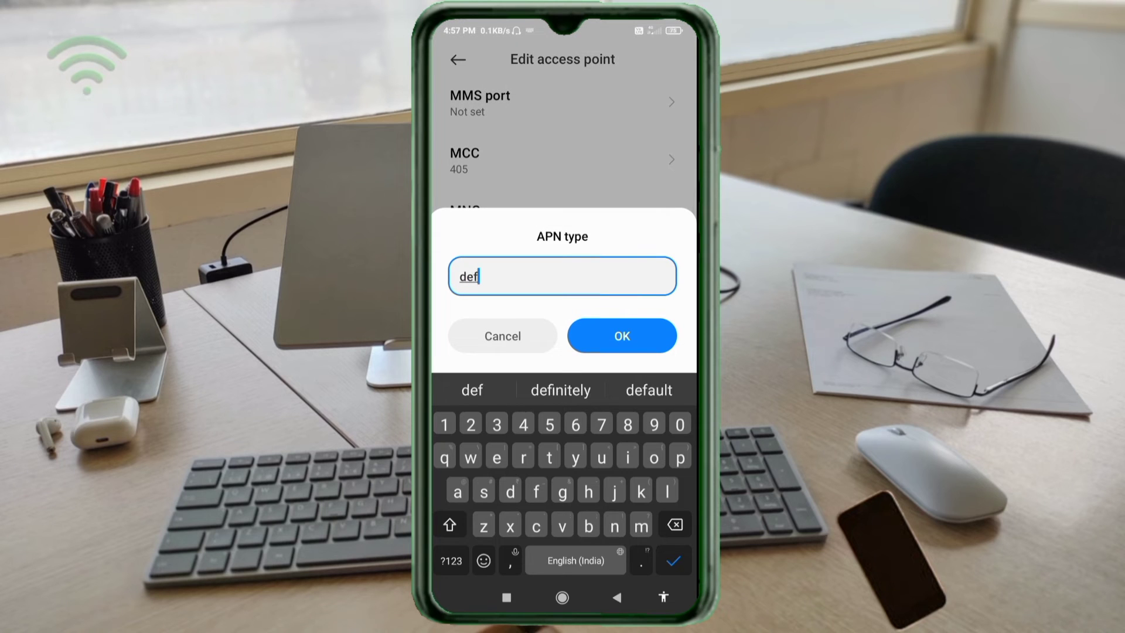
pyautogui.click(647, 389)
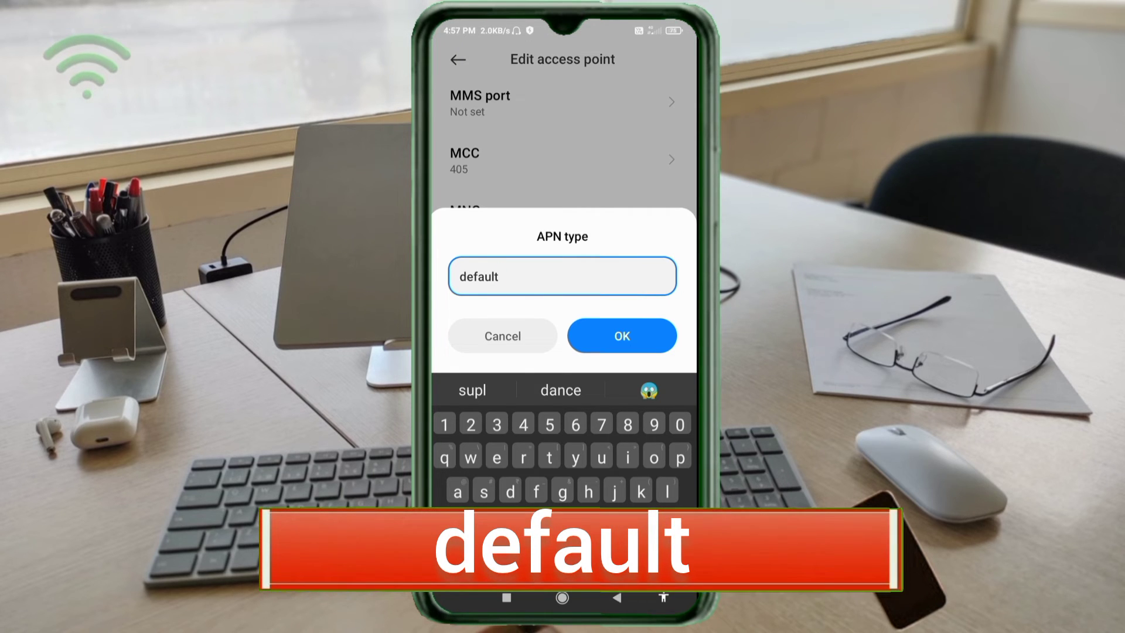
pyautogui.click(622, 336)
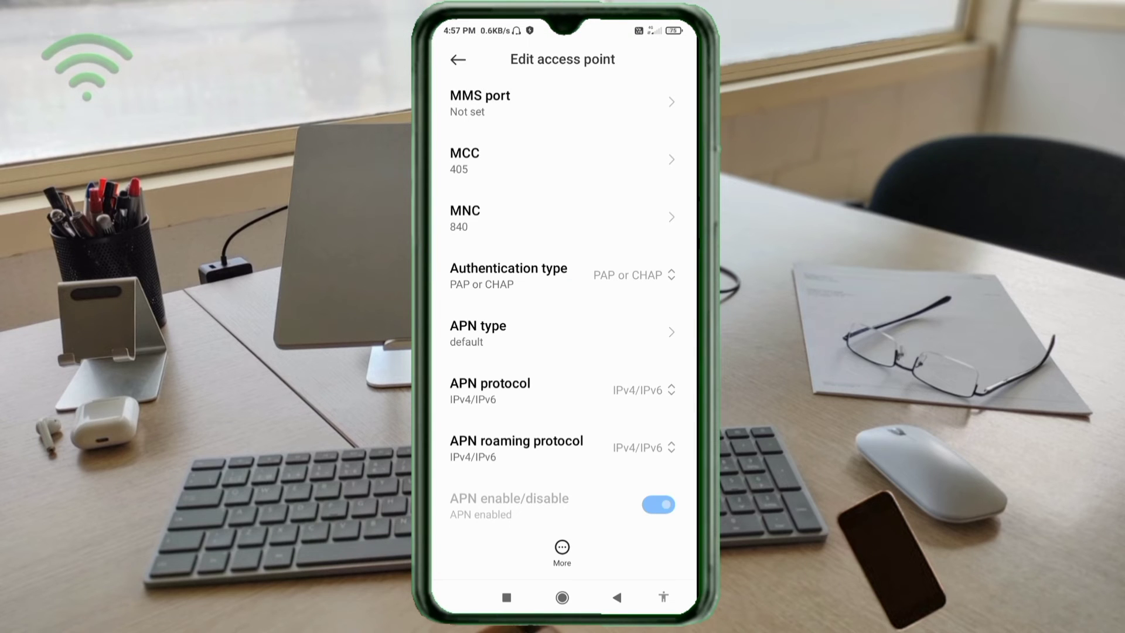
pyautogui.scroll(3)
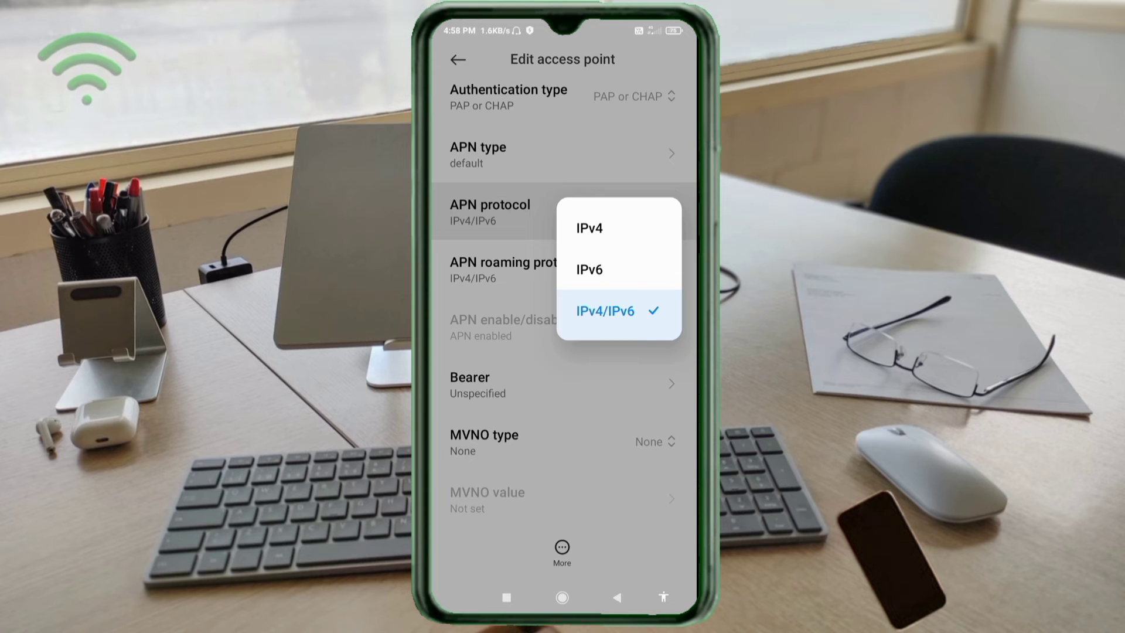
# Keep APN and roaming protocols at IPv4/IPv6 and add GPRS to the bearers.
pyautogui.click(603, 311)
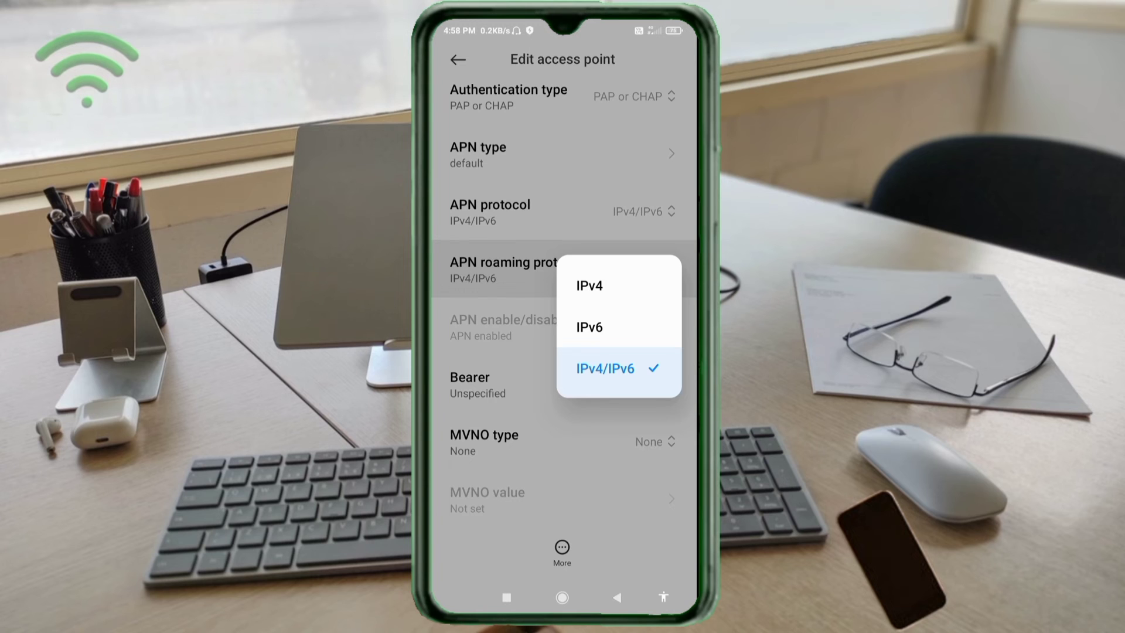
pyautogui.click(605, 368)
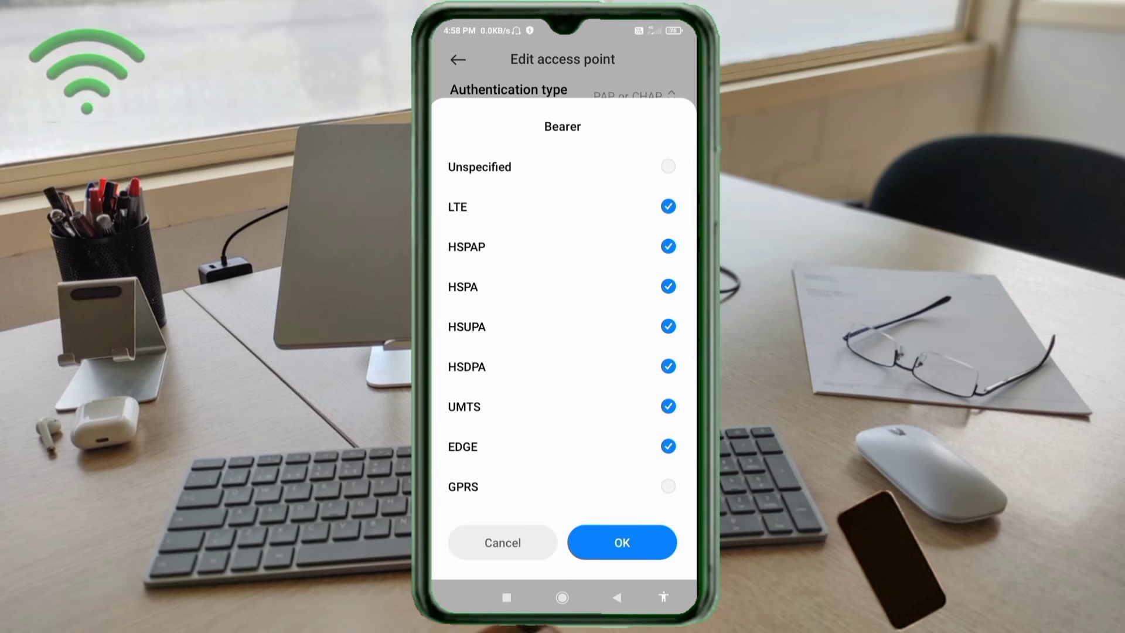
pyautogui.click(667, 487)
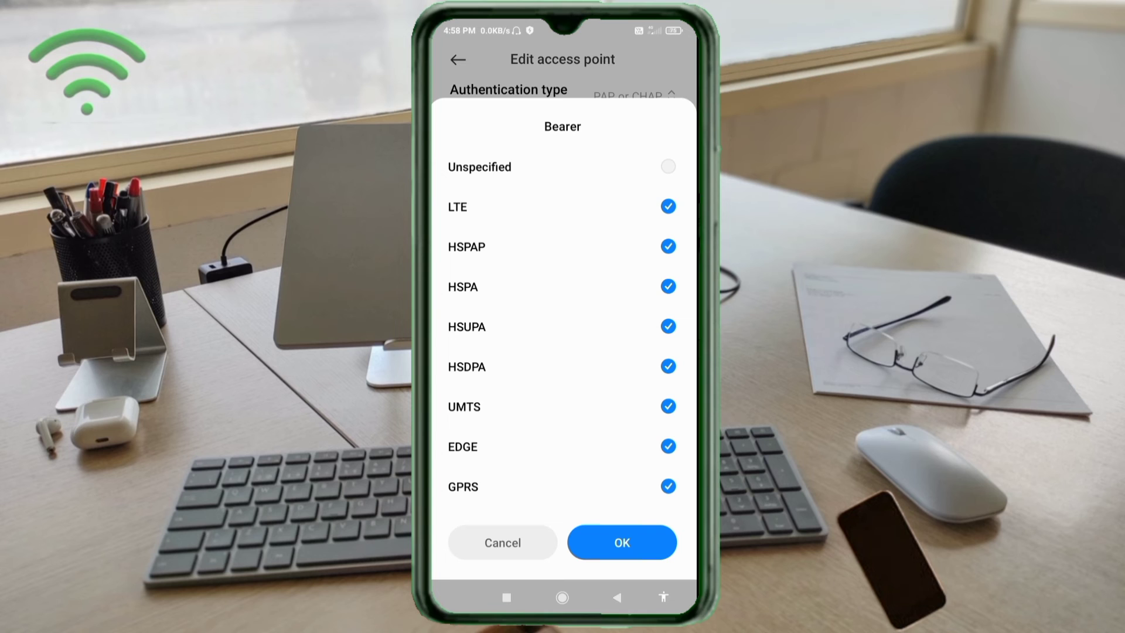
pyautogui.click(620, 543)
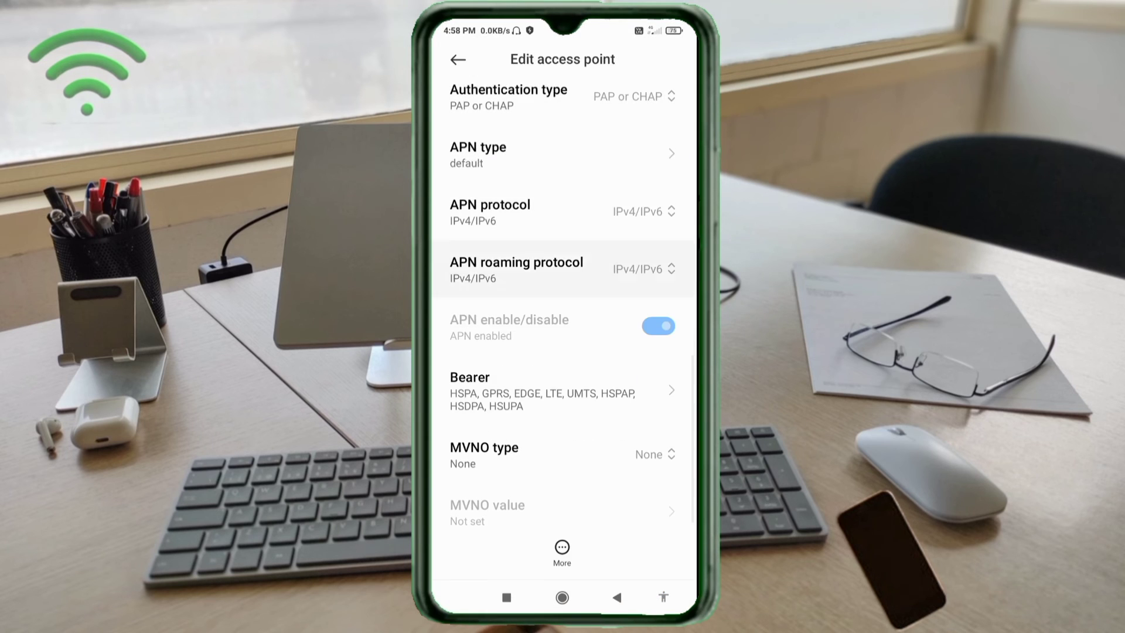
pyautogui.scroll(3)
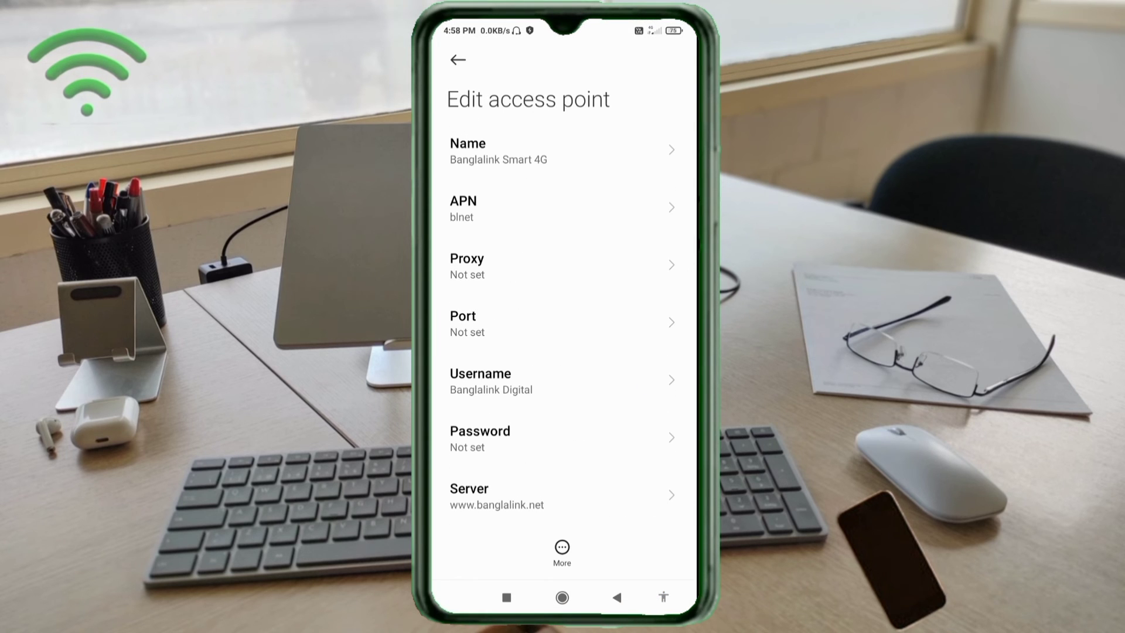
# Save the Banglalink Smart 4G APN and turn airplane mode on.
pyautogui.click(562, 547)
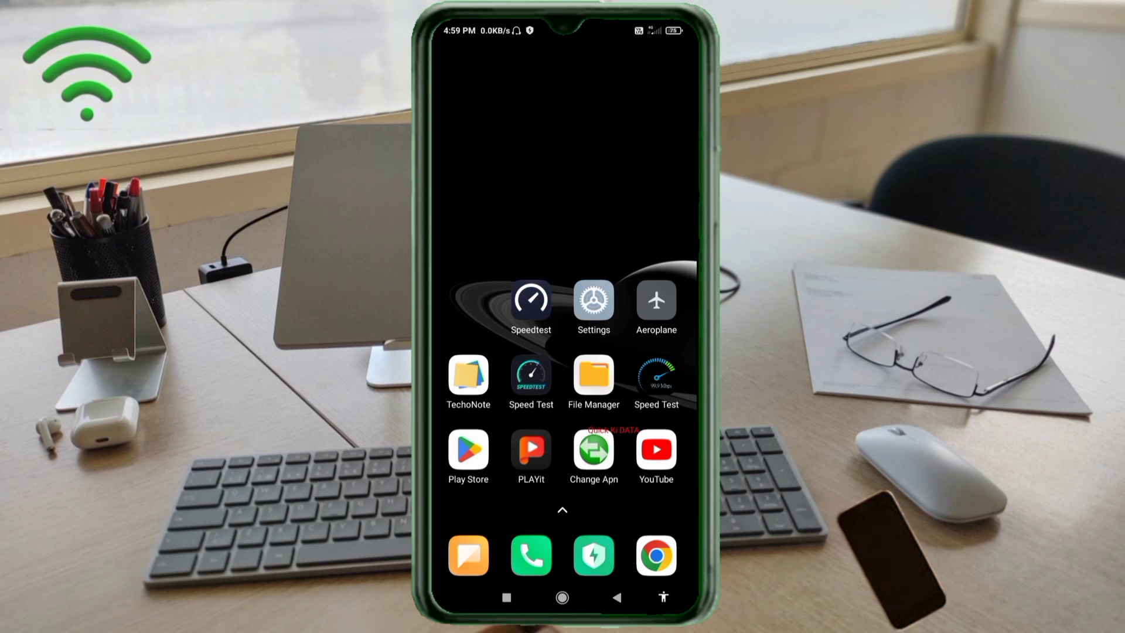
pyautogui.click(656, 300)
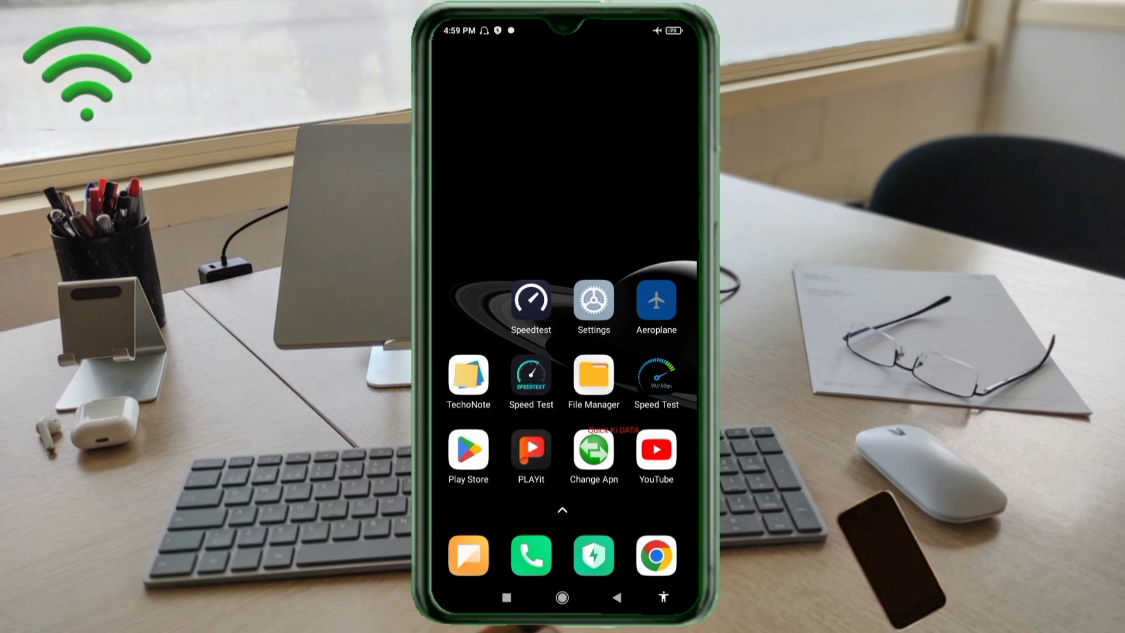